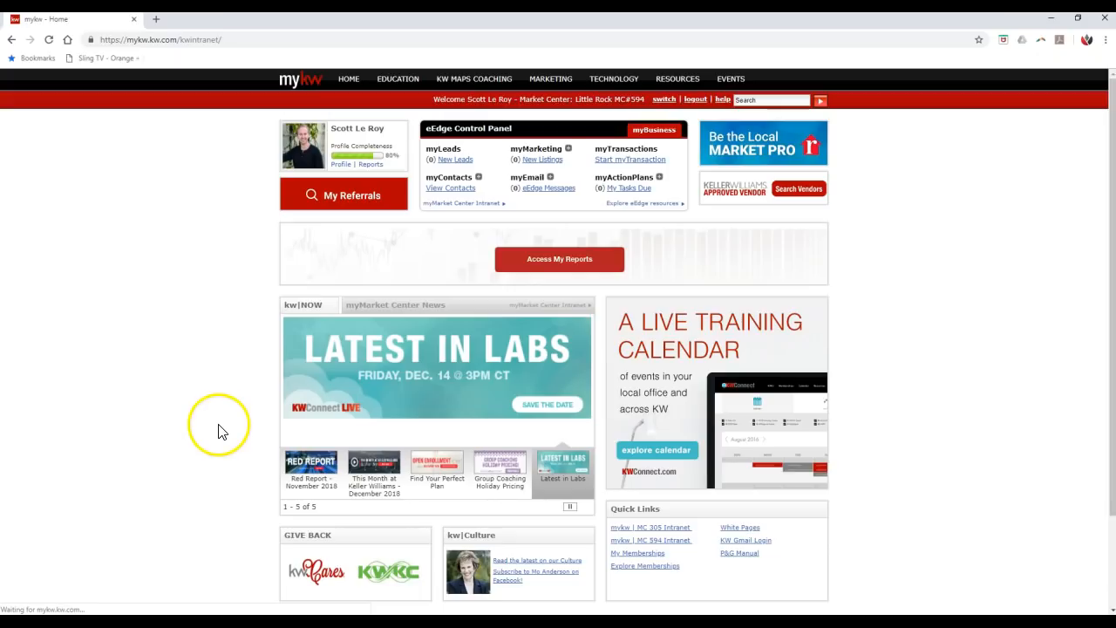
pyautogui.moveTo(338, 166)
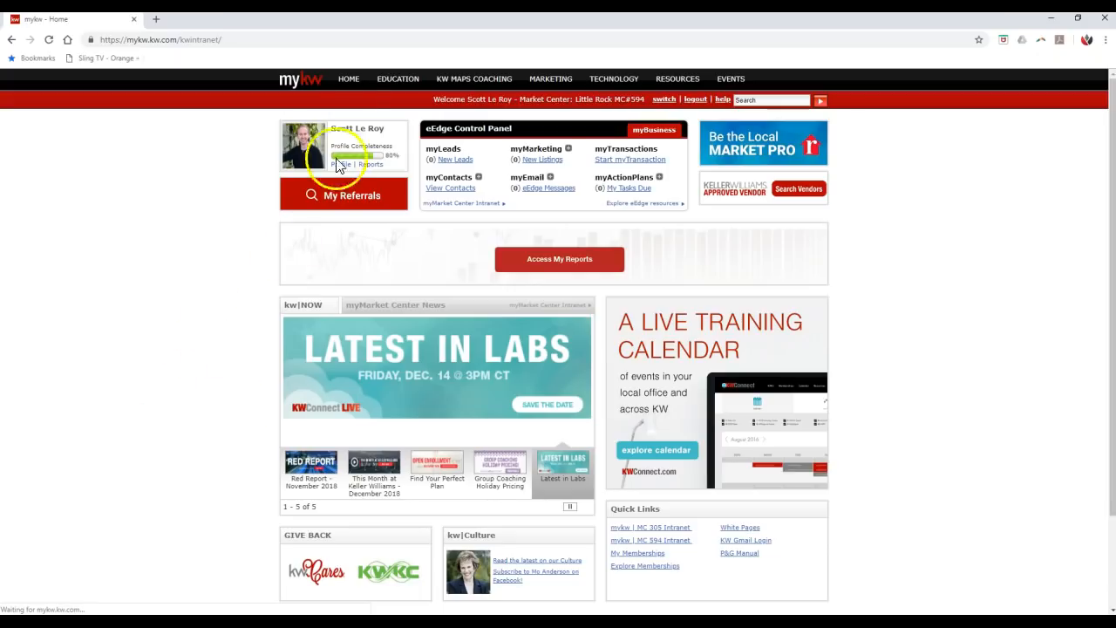
# Choose KWConnect from the myKW HOME menu
pyautogui.click(348, 79)
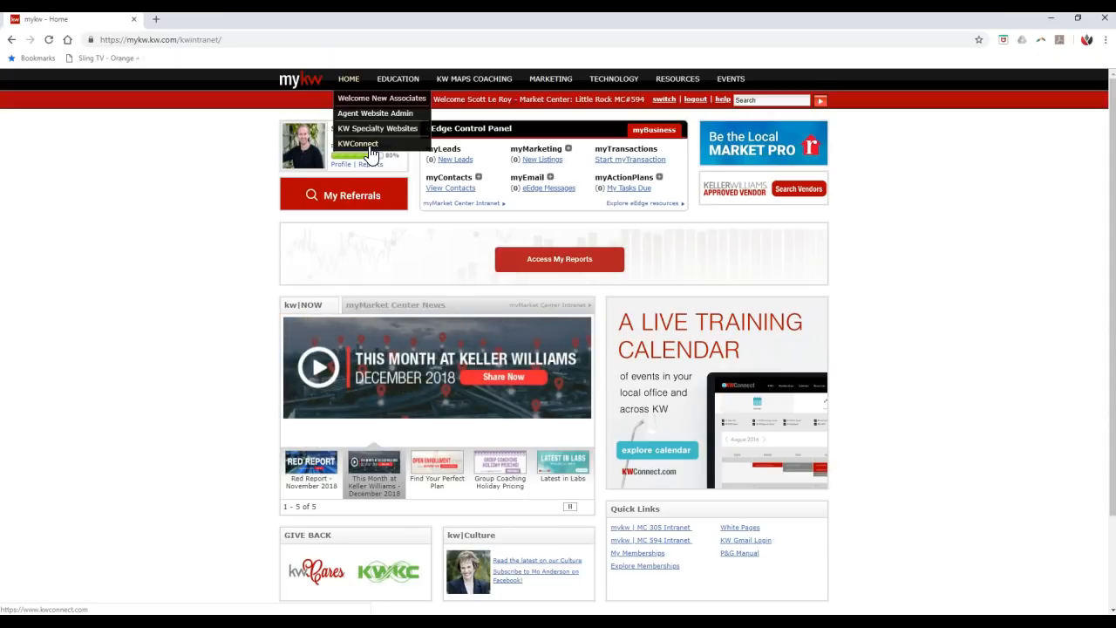
pyautogui.click(358, 143)
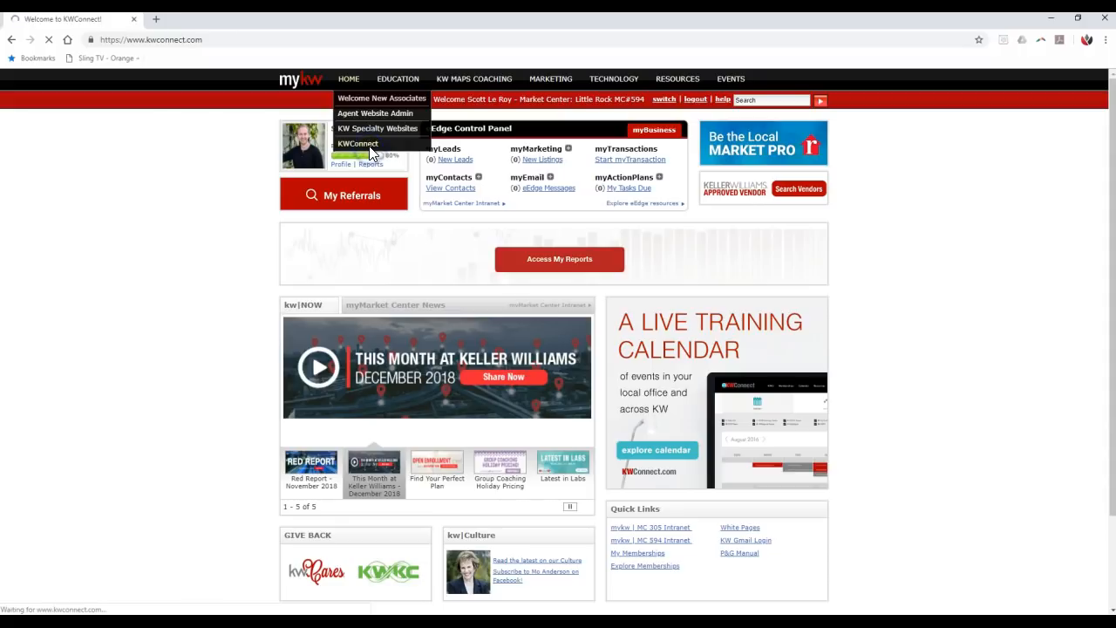
# Load the KWConnect home page with its enrollment banner and Latest In Tech videos
pyautogui.click(358, 144)
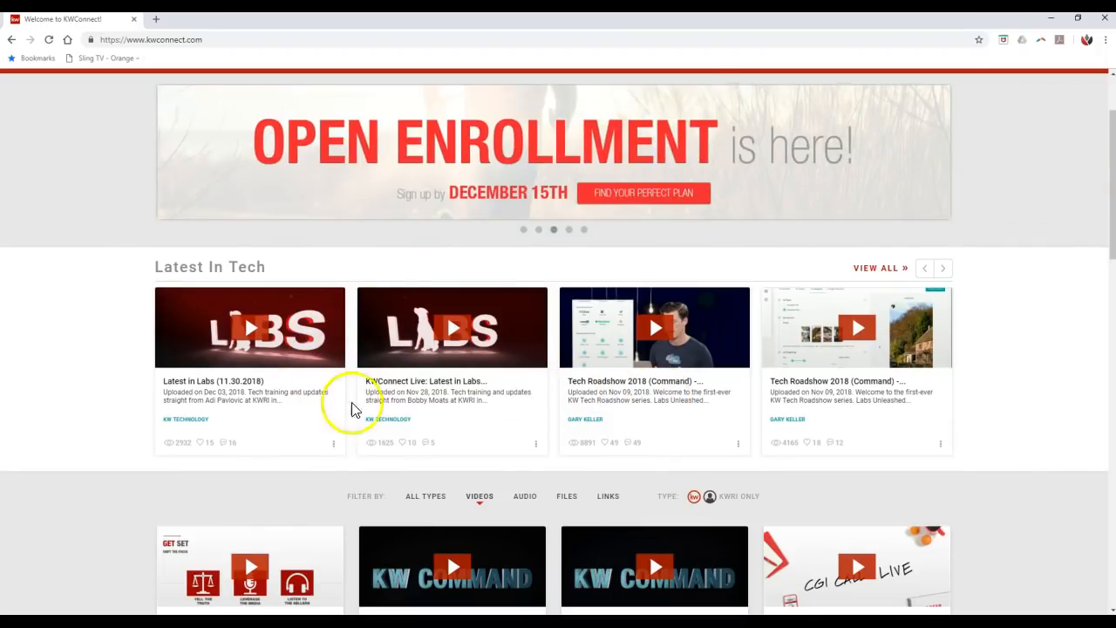
pyautogui.moveTo(485, 424)
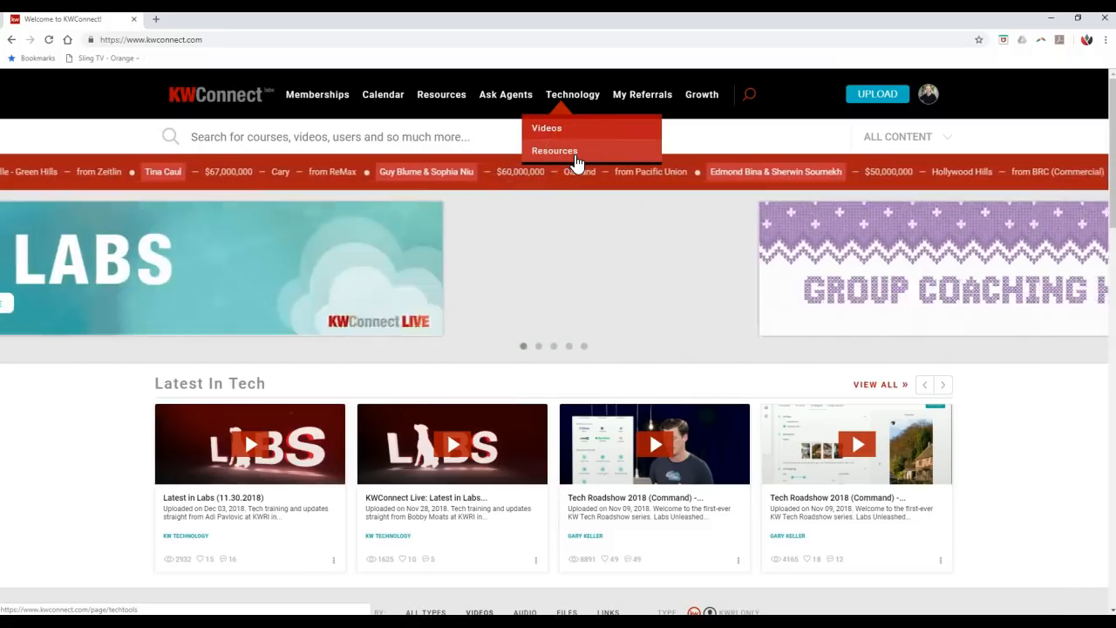
# Open Technology > Resources and browse the Keller Cloud, Kelle and Command tool cards
pyautogui.click(555, 150)
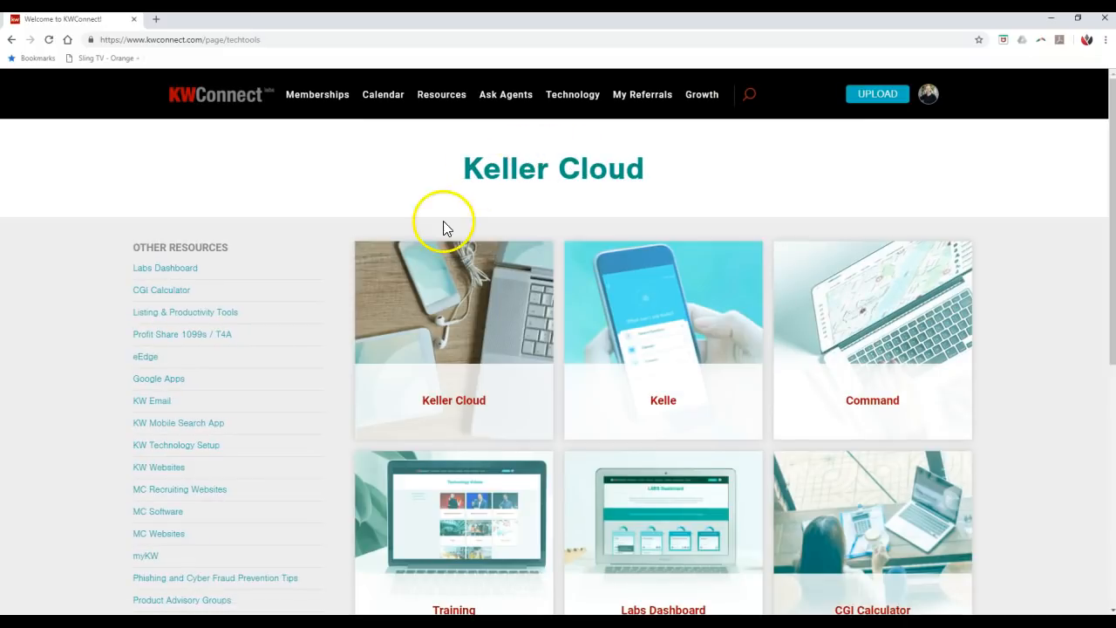
pyautogui.moveTo(482, 355)
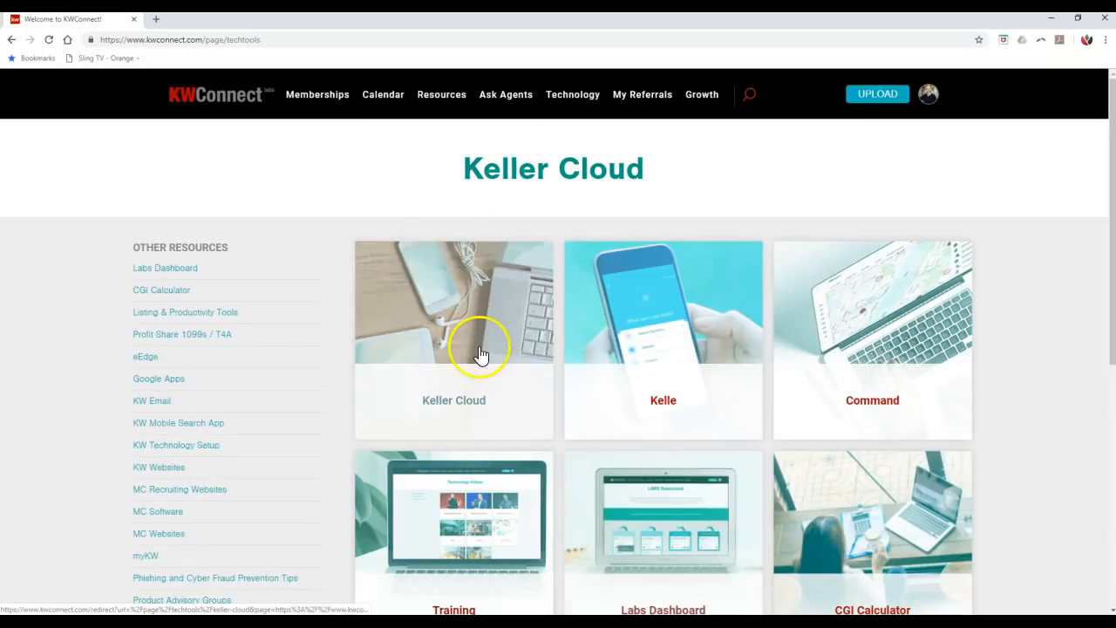
pyautogui.scroll(-3)
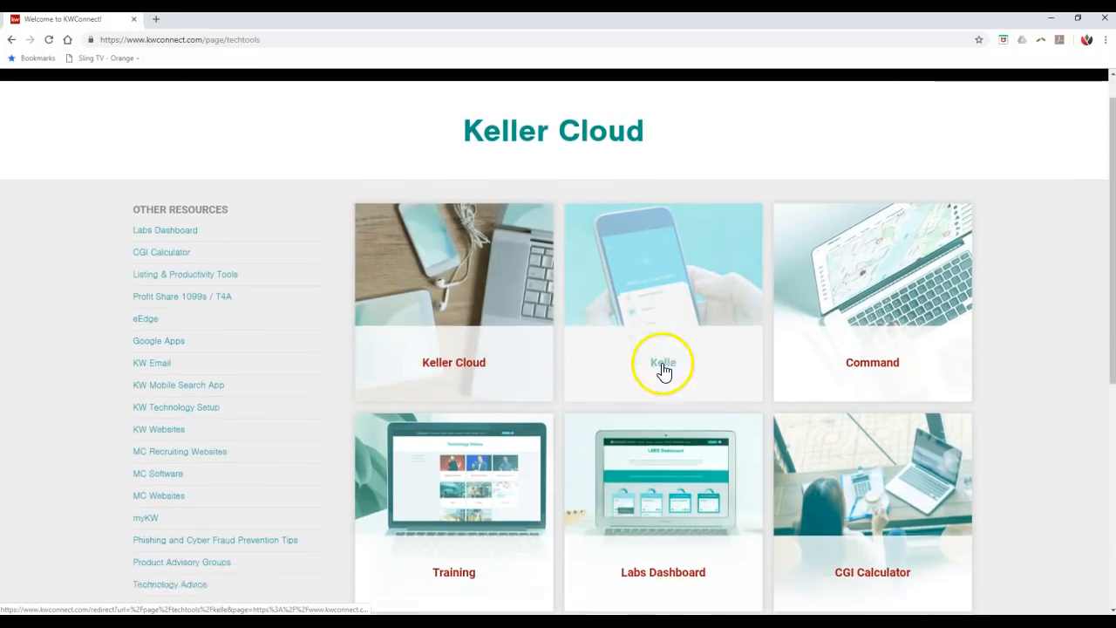
pyautogui.scroll(-3)
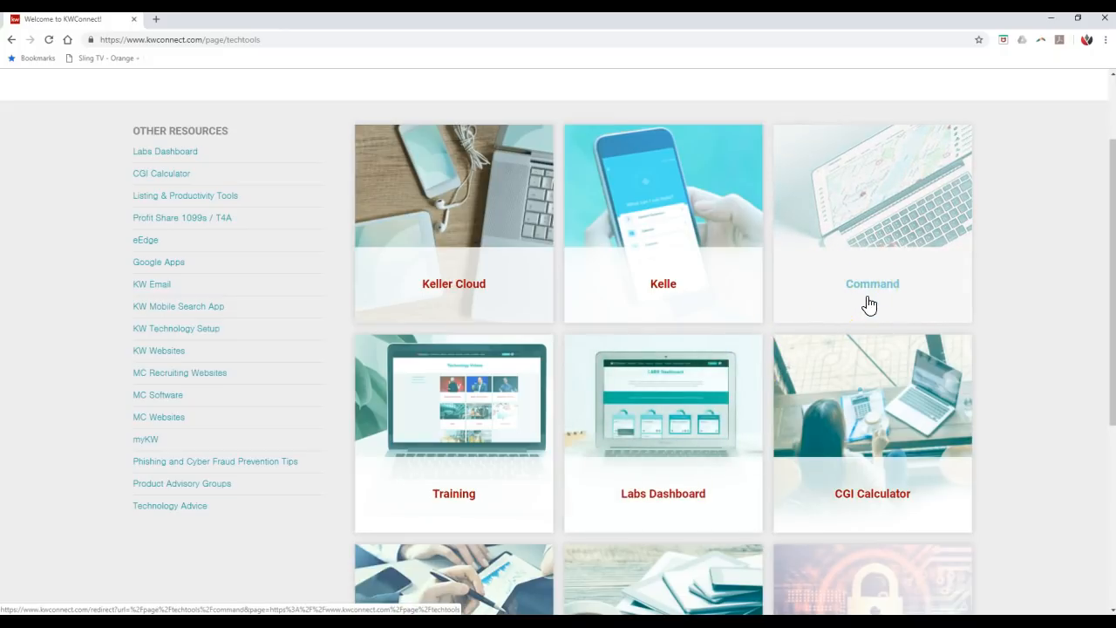
# Open the Command card and view its Take Command feature list
pyautogui.click(873, 283)
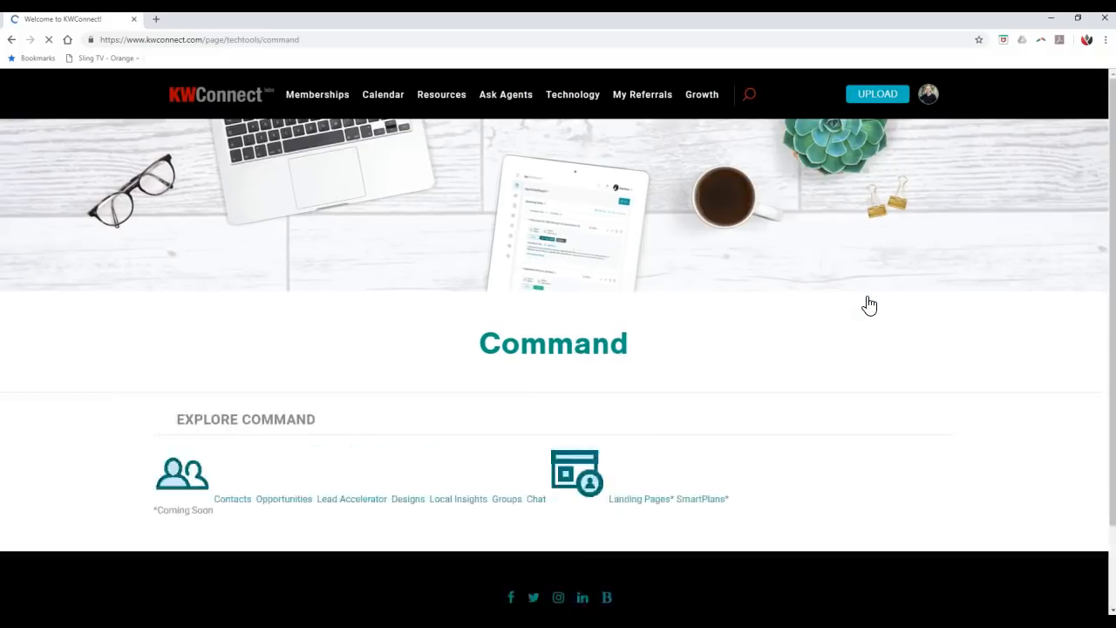
pyautogui.scroll(-3)
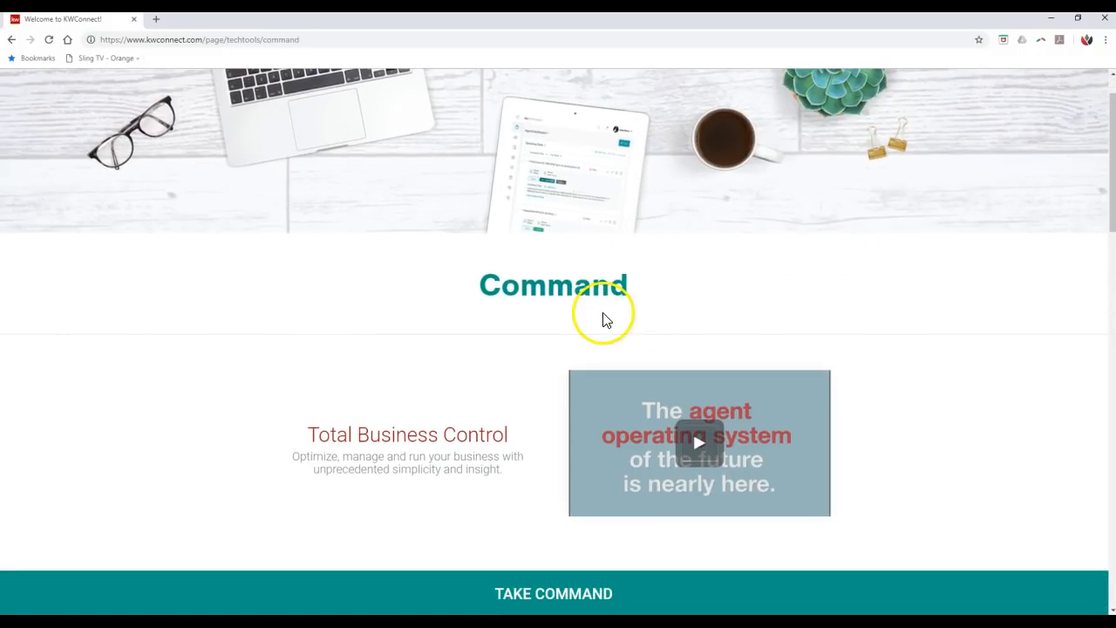
pyautogui.scroll(-3)
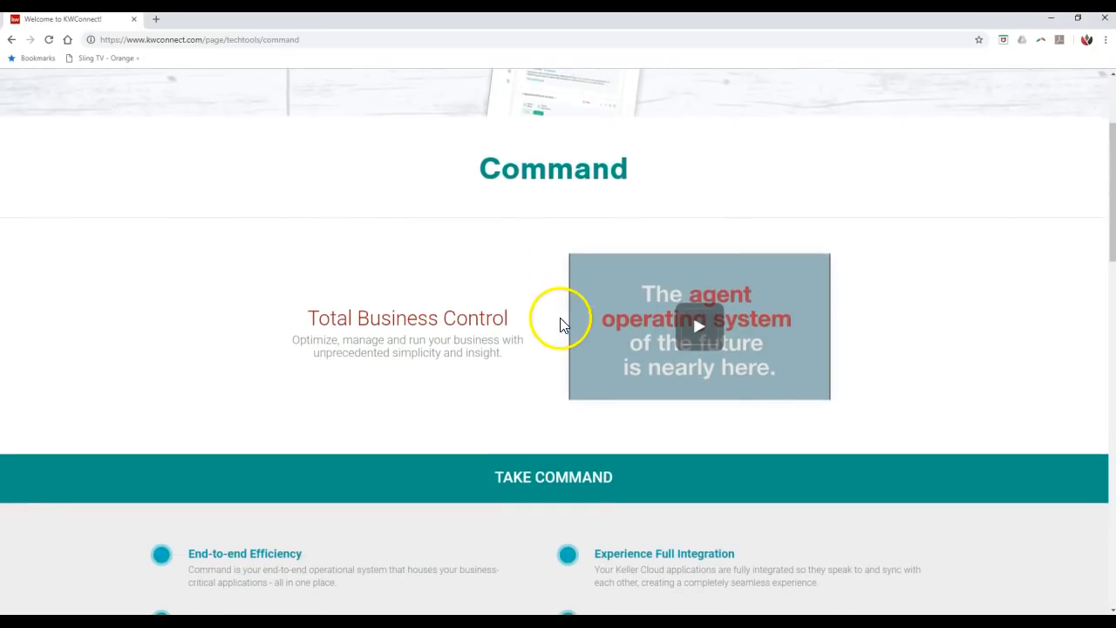
pyautogui.scroll(-3)
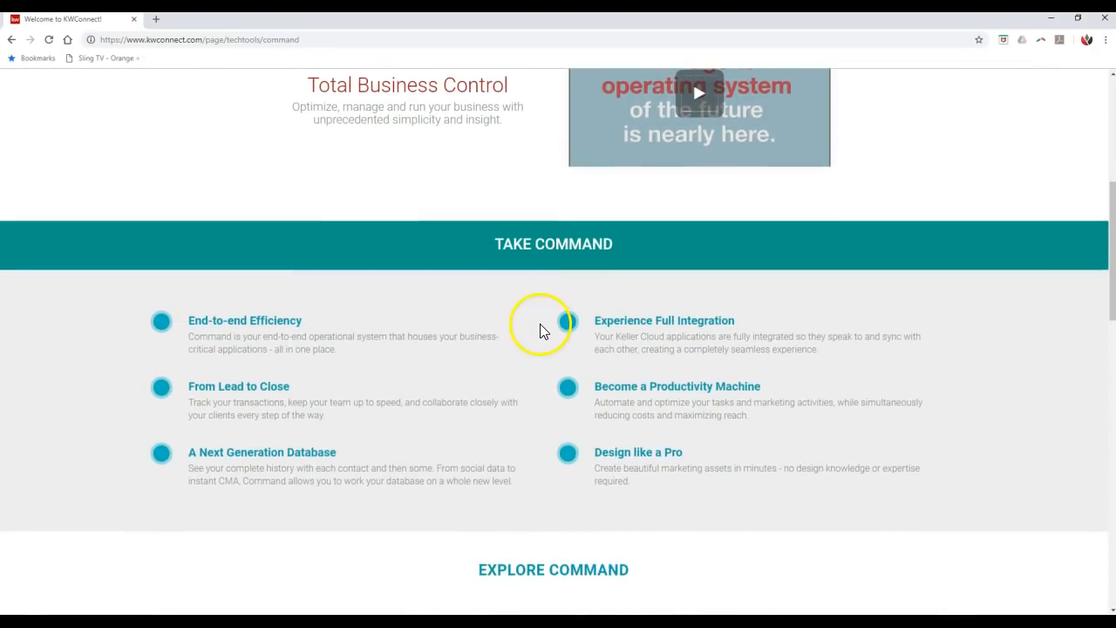
pyautogui.scroll(-3)
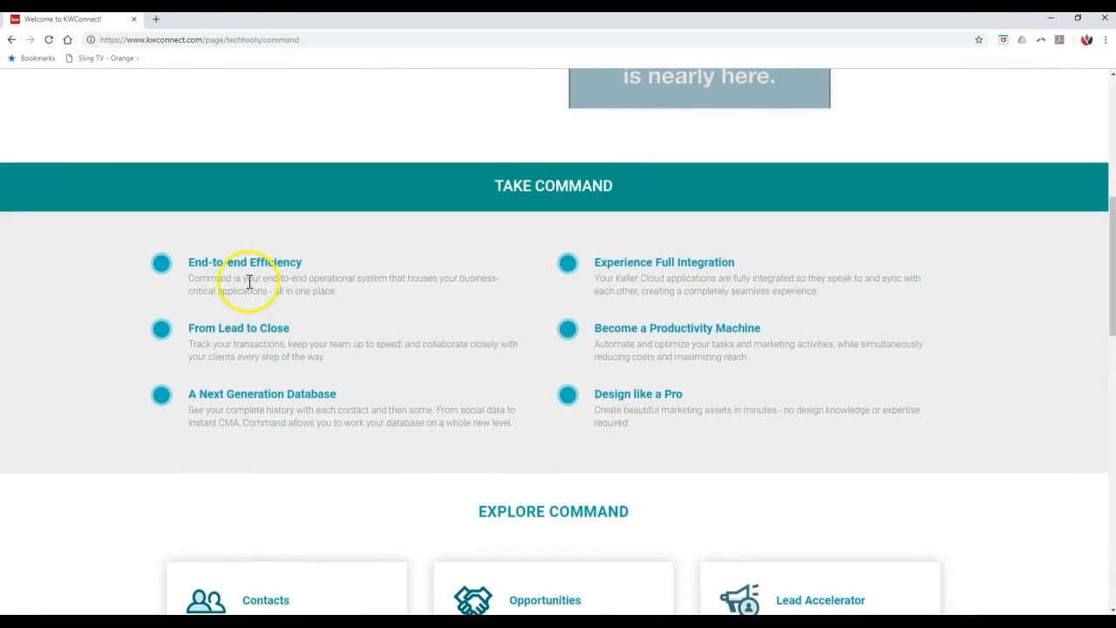
pyautogui.moveTo(251, 321)
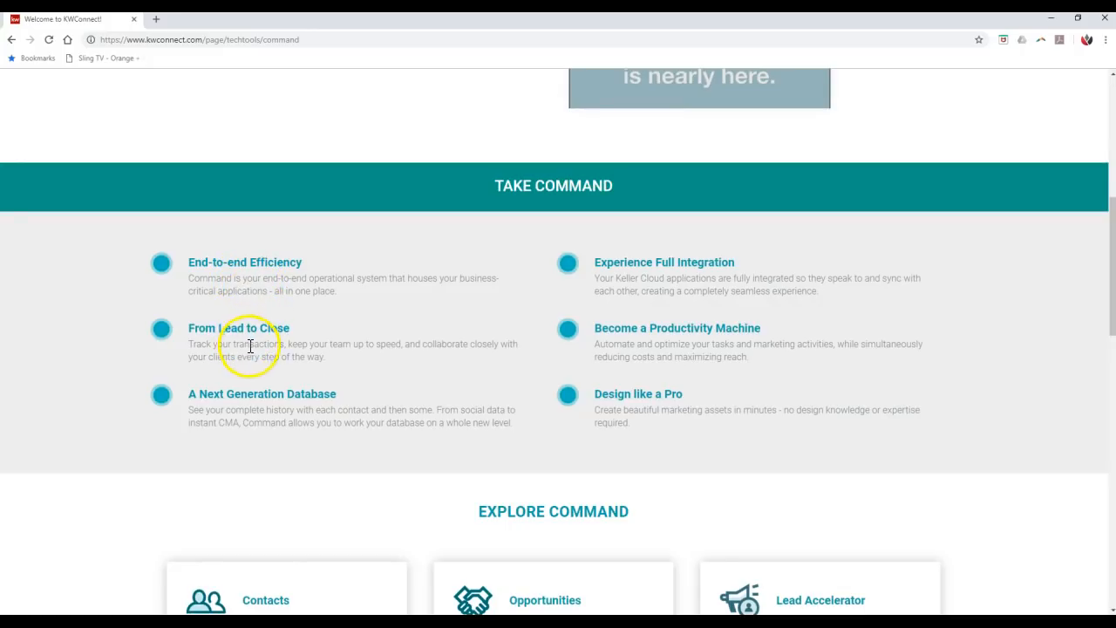
pyautogui.moveTo(381, 403)
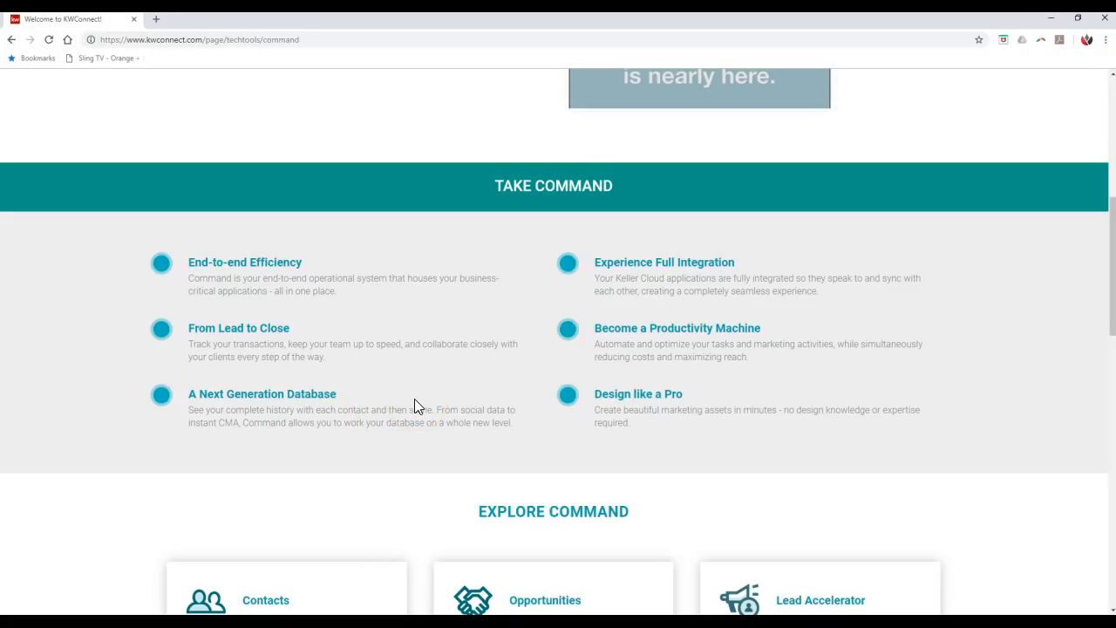
pyautogui.scroll(-3)
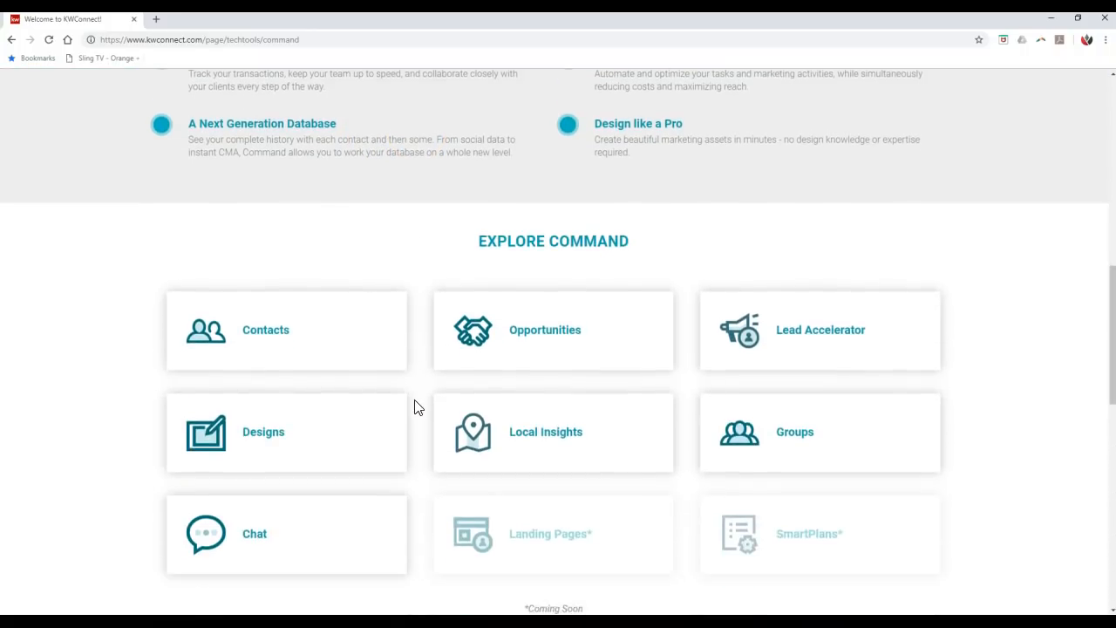
pyautogui.scroll(-3)
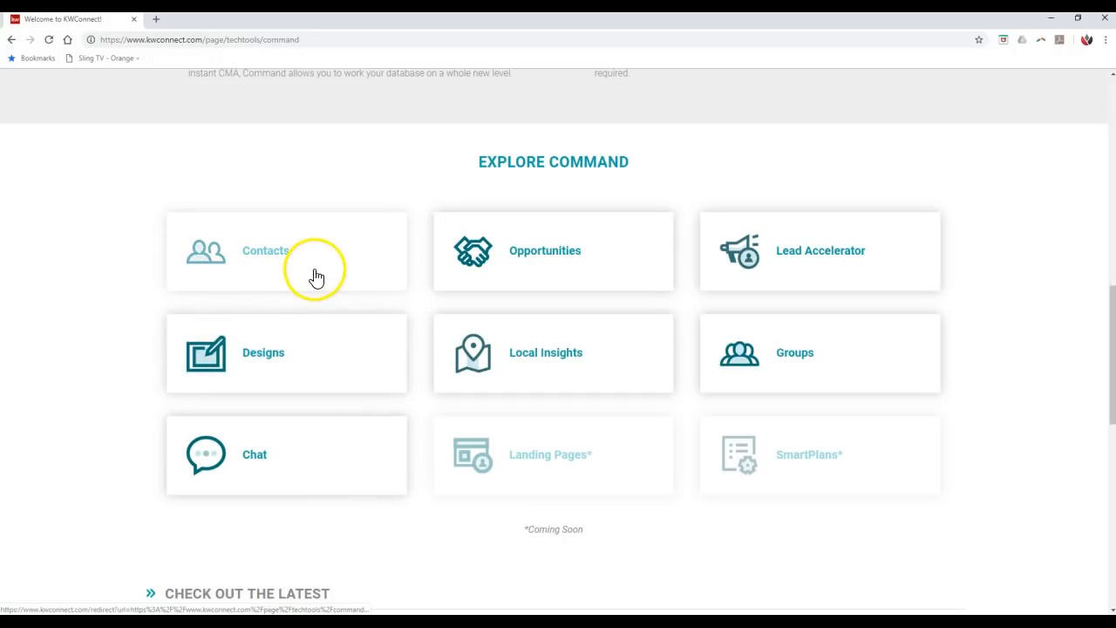
pyautogui.moveTo(526, 291)
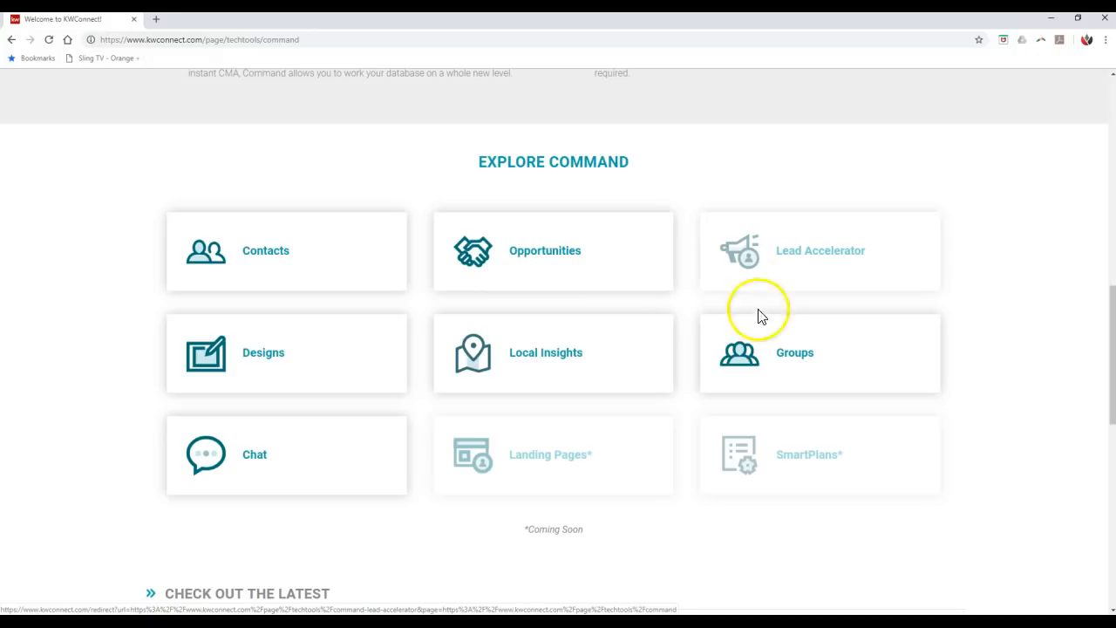
pyautogui.moveTo(764, 367)
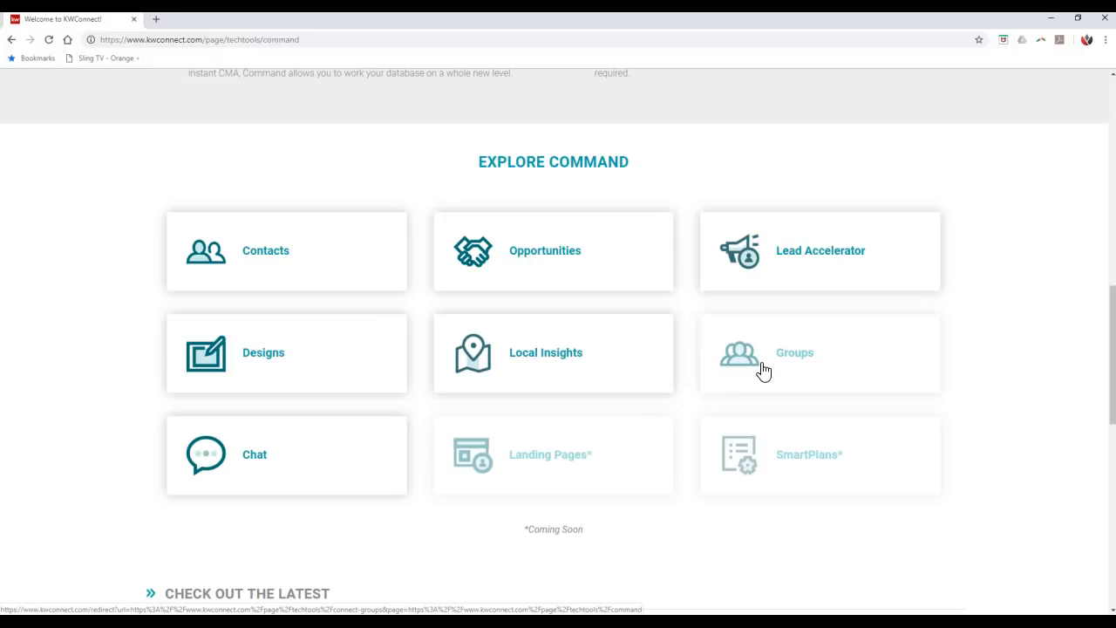
pyautogui.moveTo(635, 368)
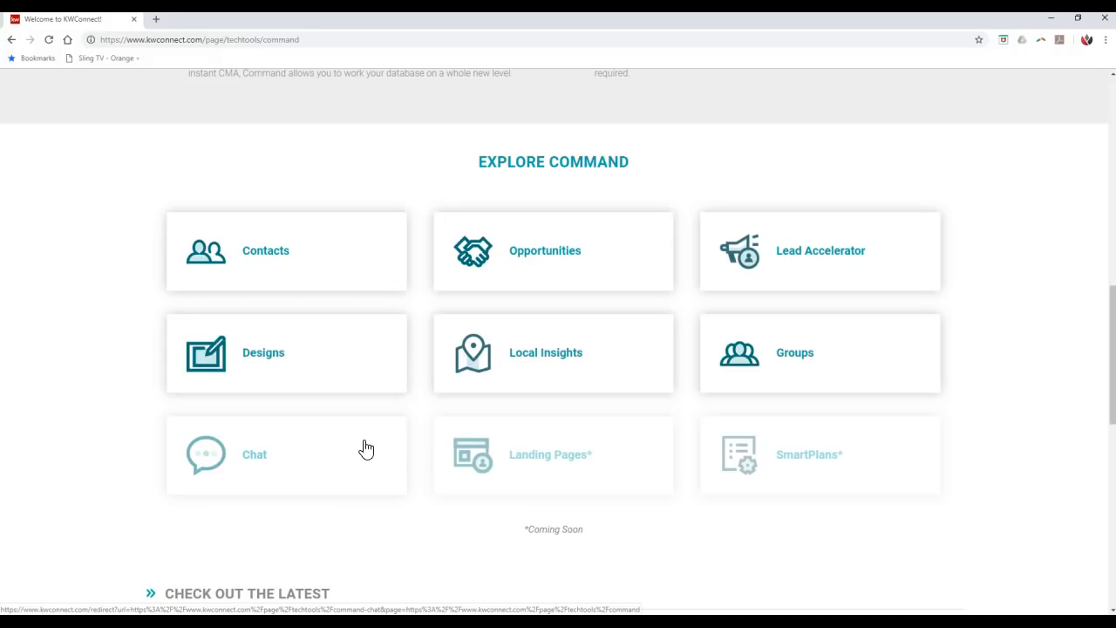
pyautogui.moveTo(344, 286)
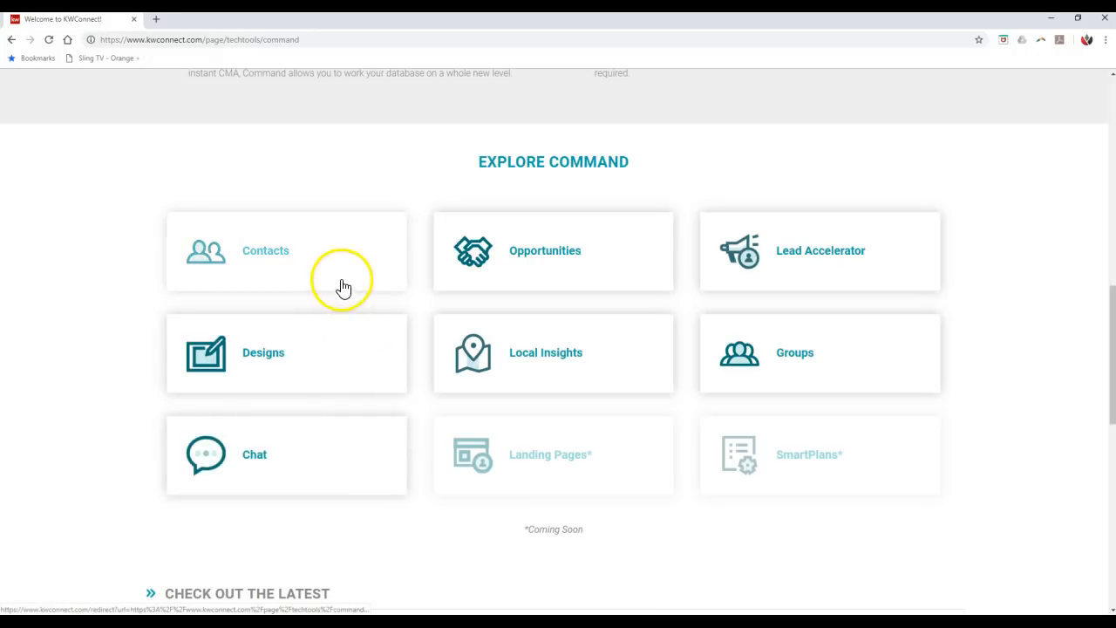
# Browse Contacts sections from Import Contacts to Track Interactions, then show the Technology menu
pyautogui.click(266, 251)
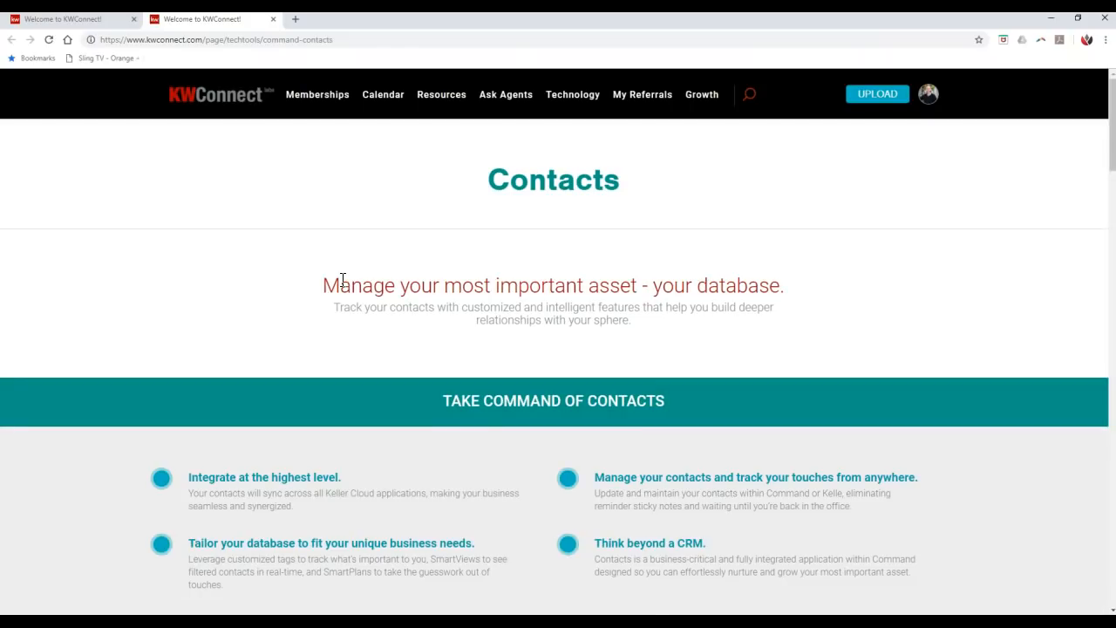
pyautogui.scroll(-3)
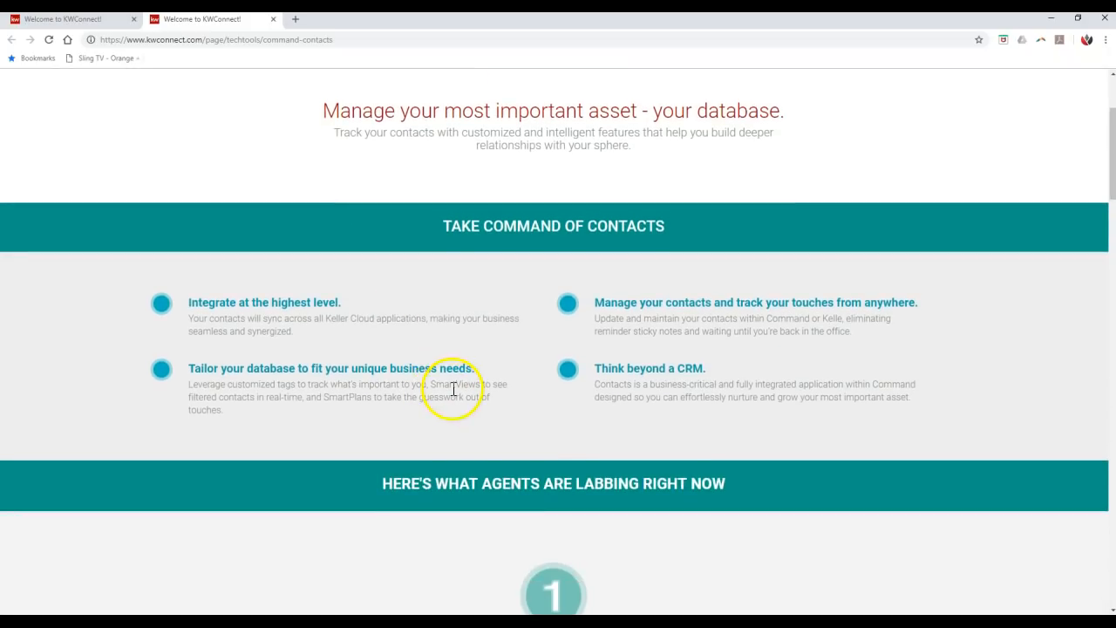
pyautogui.scroll(-3)
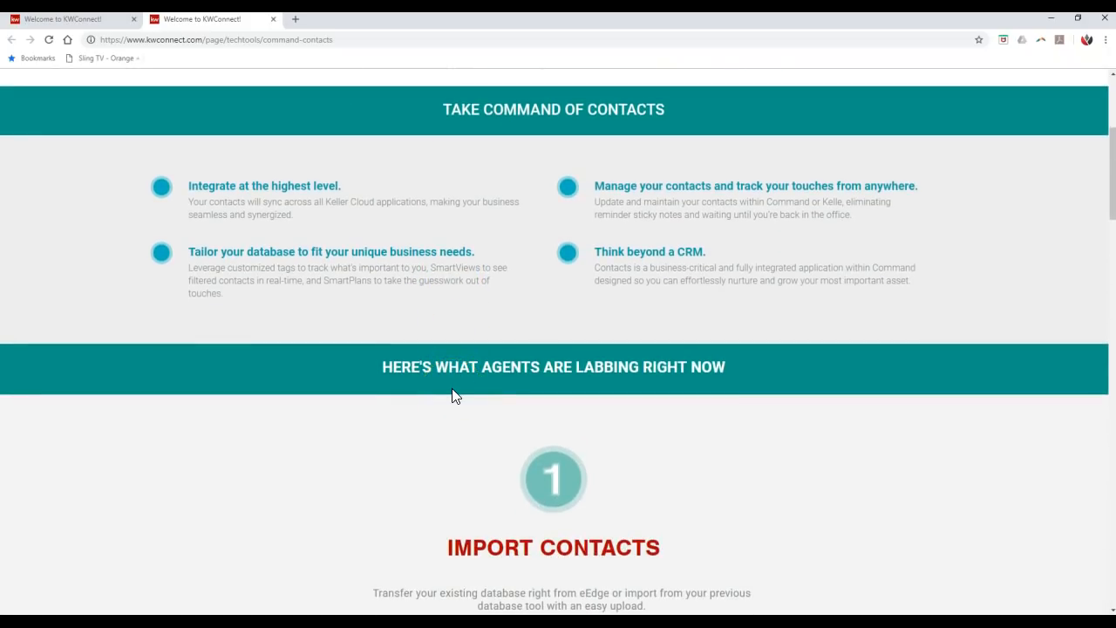
pyautogui.scroll(-3)
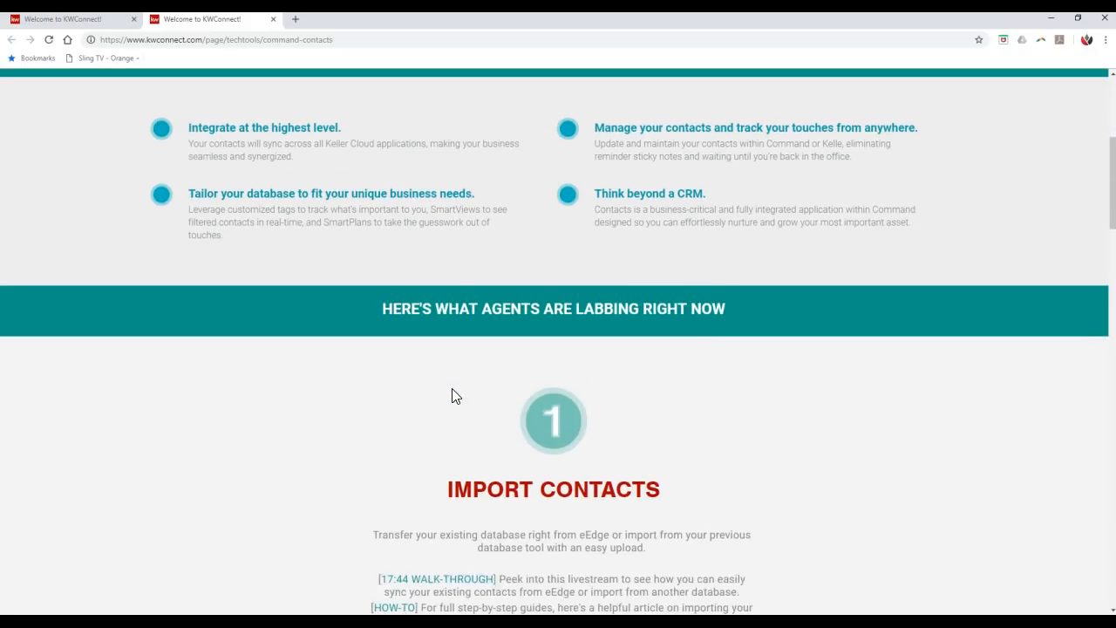
pyautogui.scroll(-3)
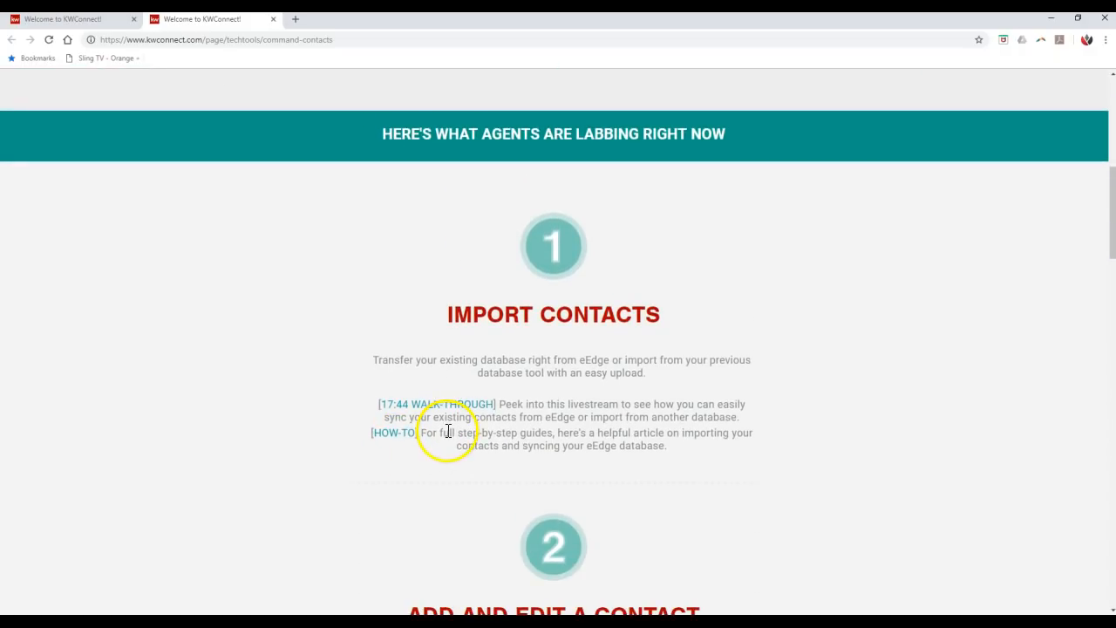
pyautogui.scroll(-3)
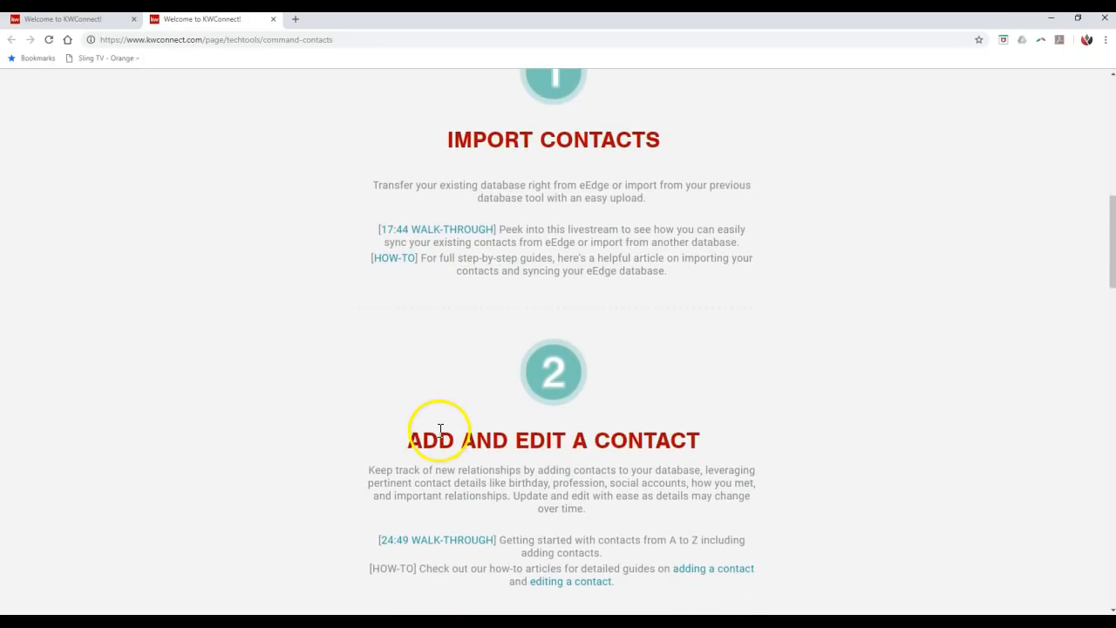
pyautogui.scroll(-3)
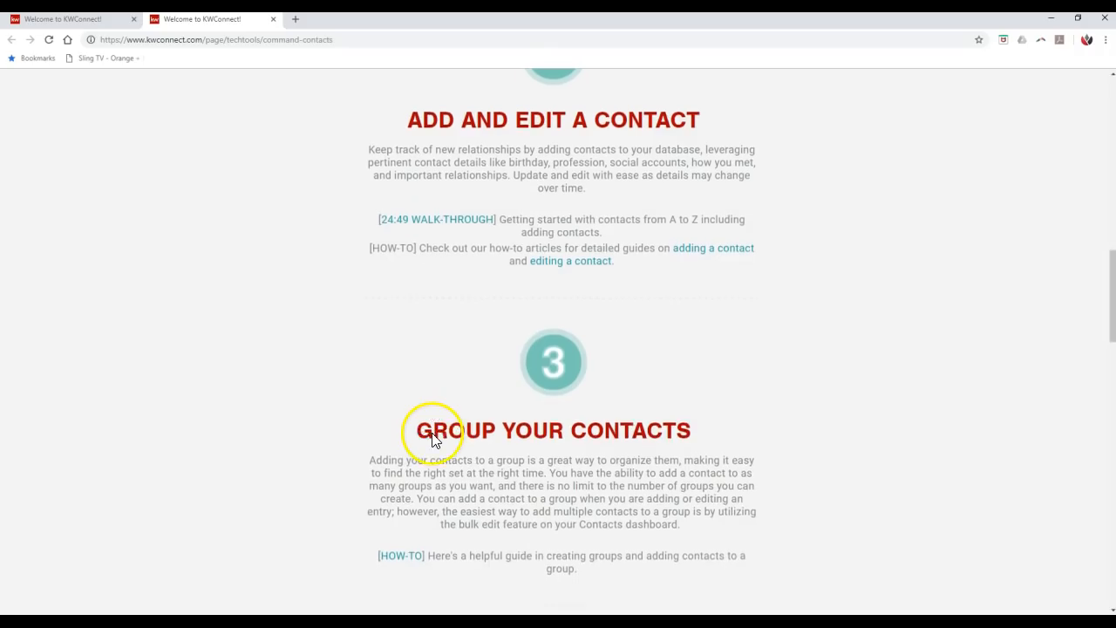
pyautogui.scroll(-3)
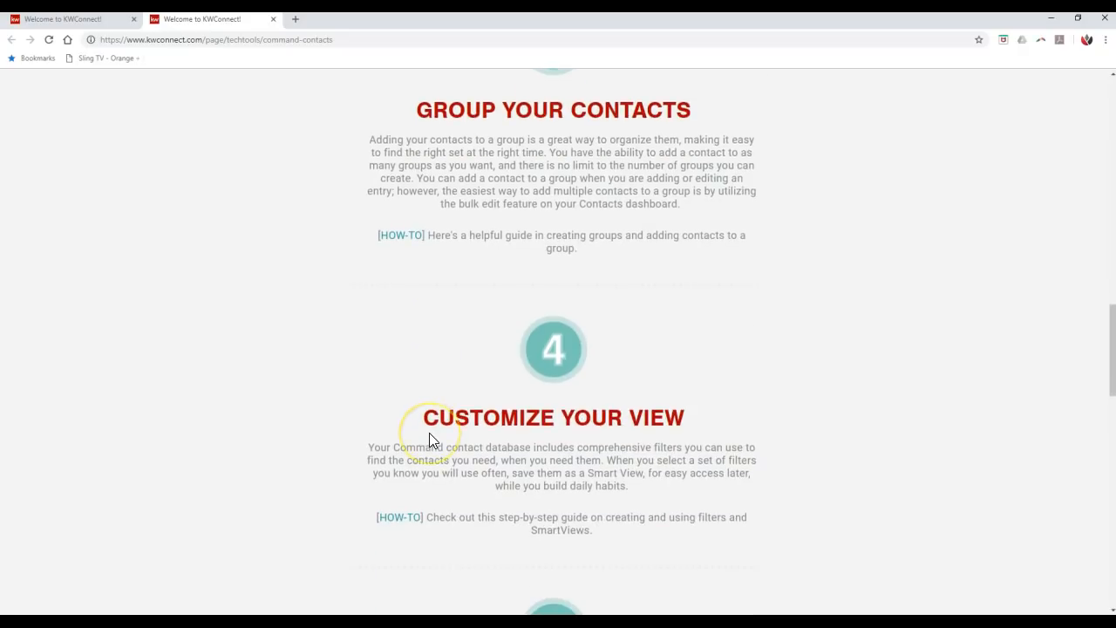
pyautogui.scroll(-3)
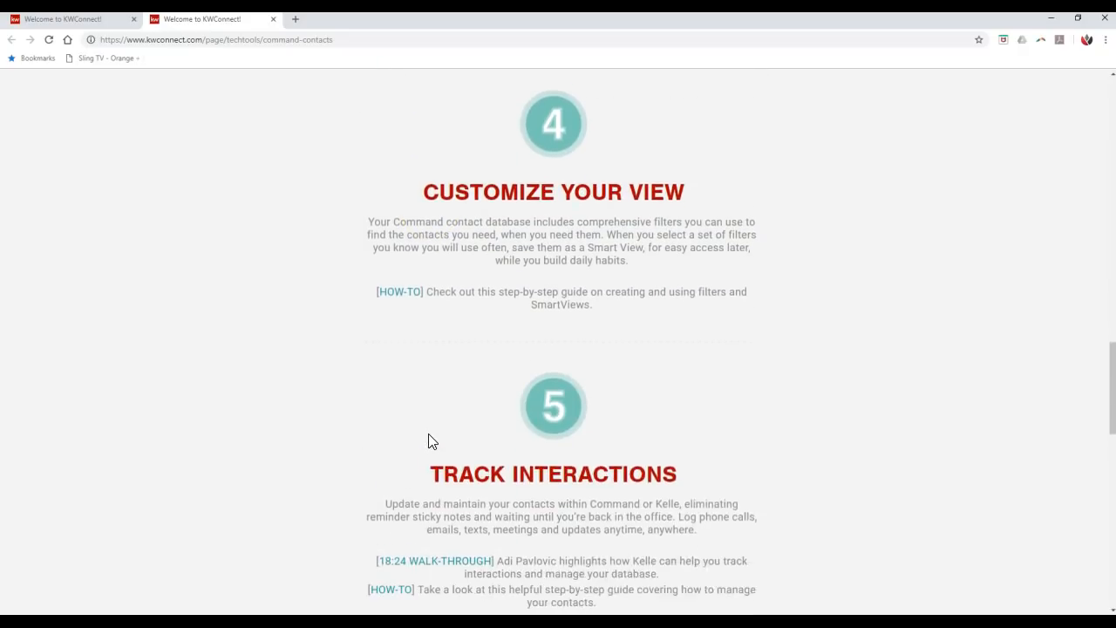
pyautogui.scroll(-3)
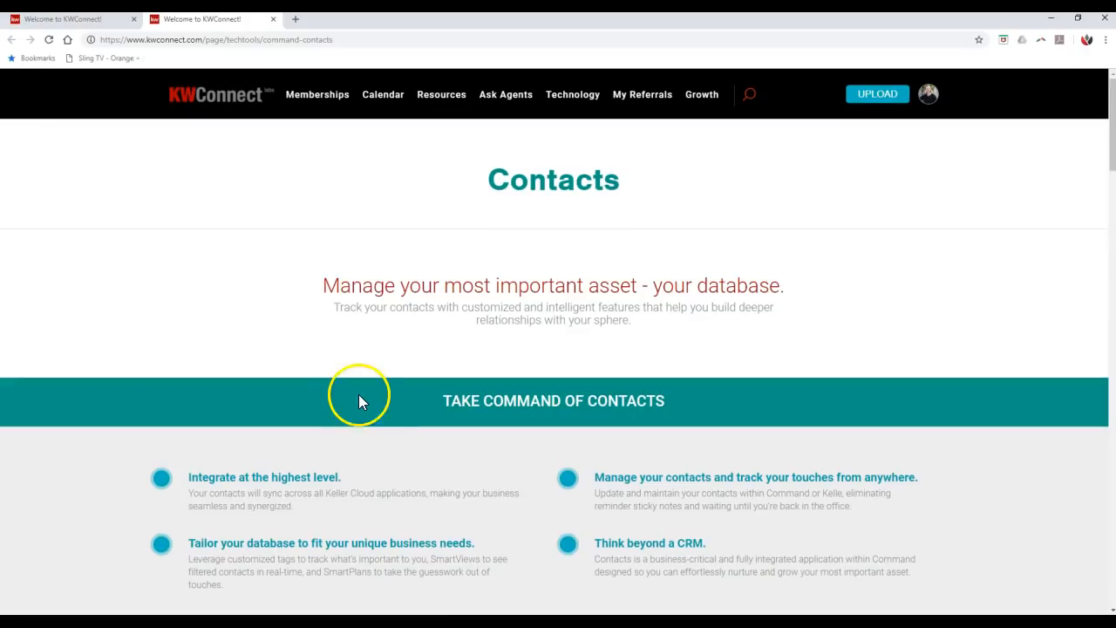
pyautogui.click(572, 94)
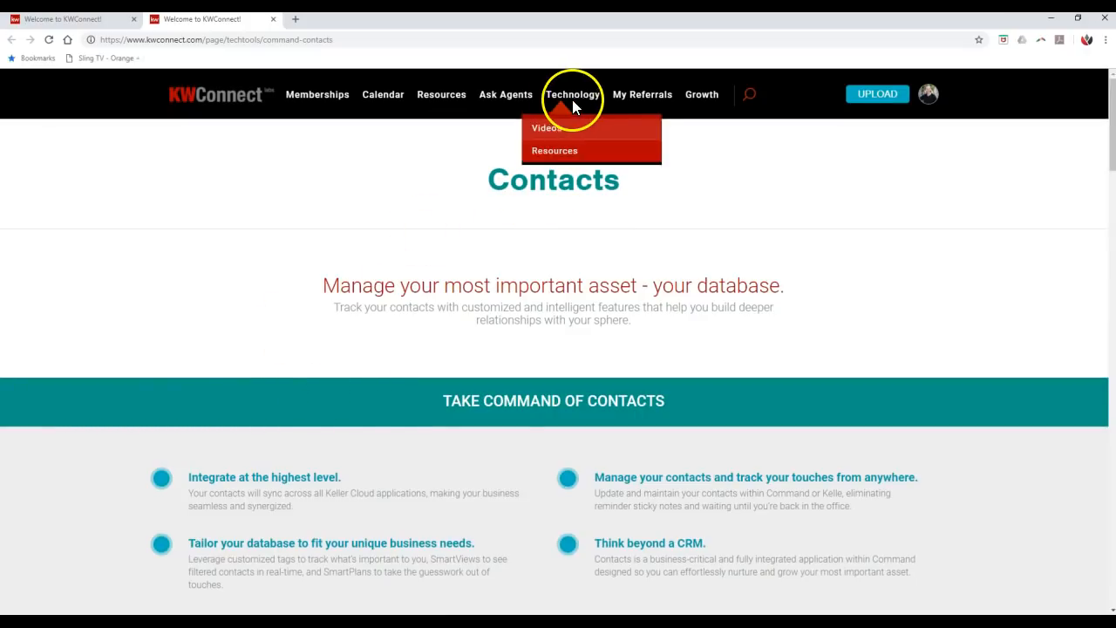